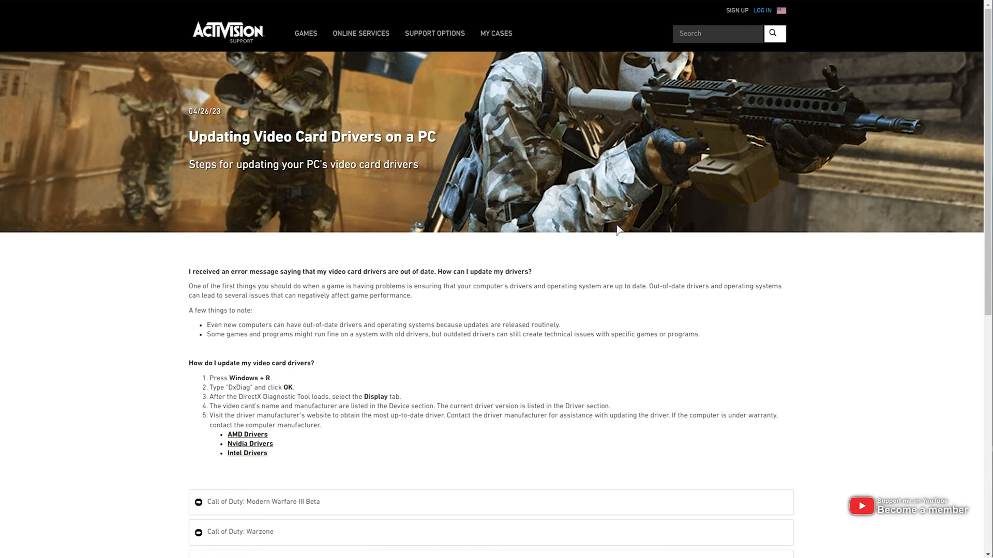
mouse_move(253, 174)
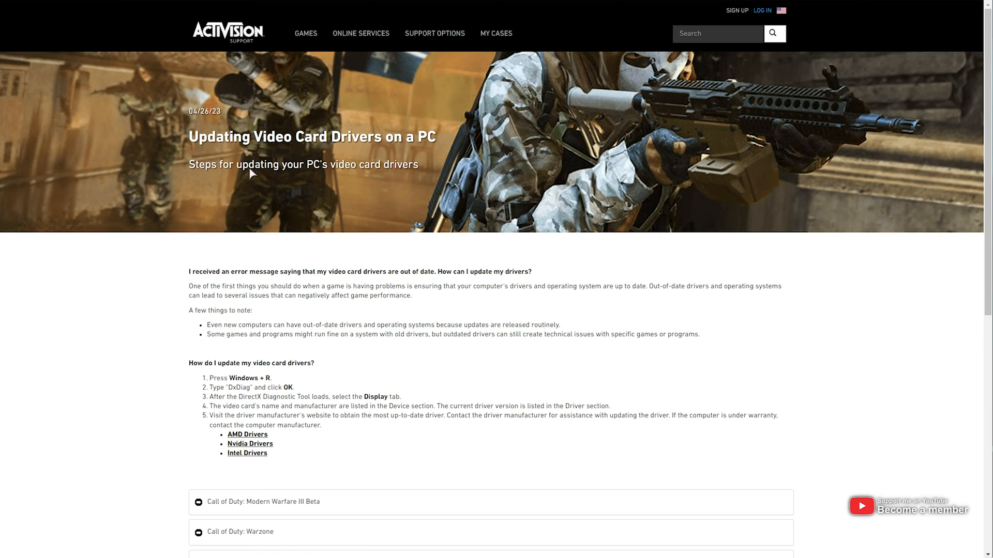
- Expand the Modern Warfare III Beta section showing recommended drivers 537.58 and 22.9.1
triple_click(310, 137)
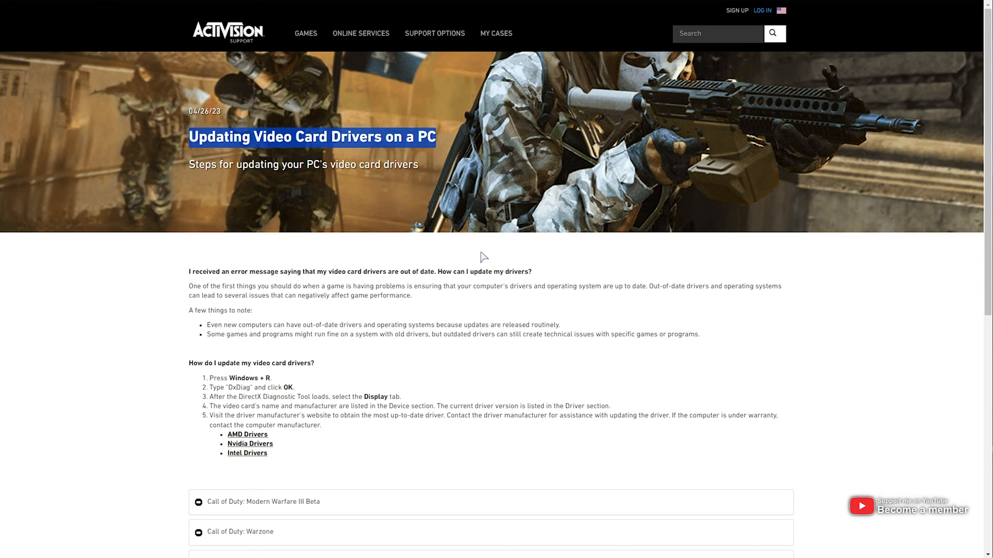
scroll("down", 3)
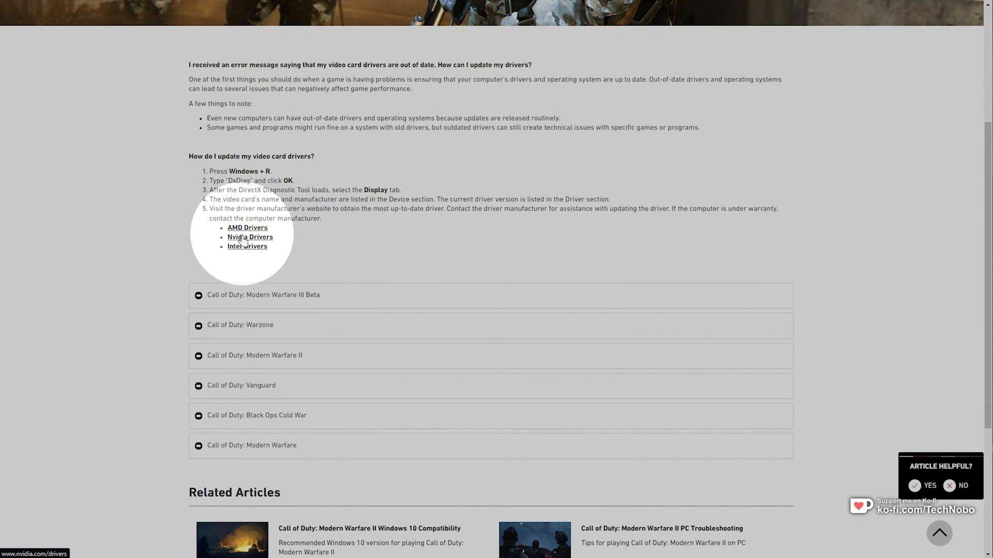
left_click(263, 295)
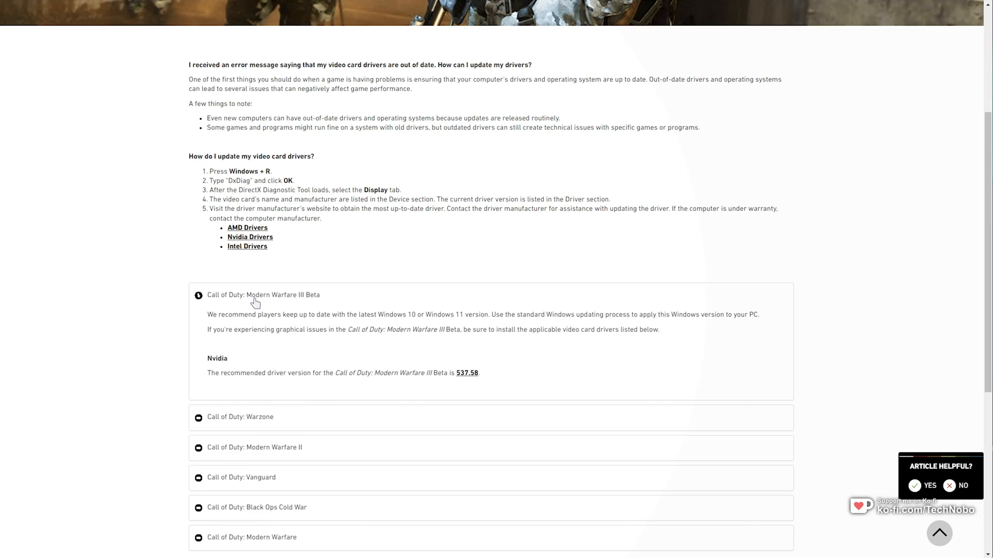
scroll("down", 3)
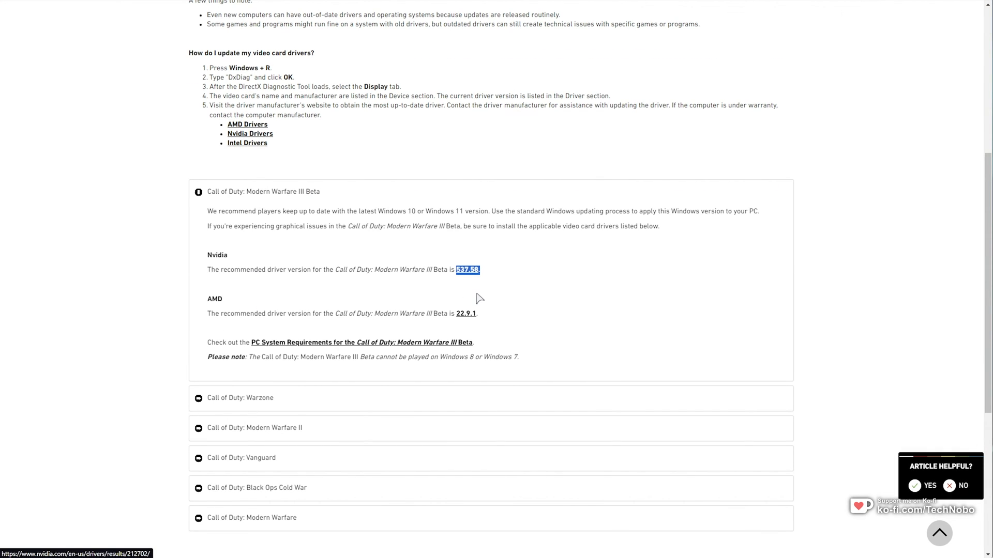
mouse_move(500, 315)
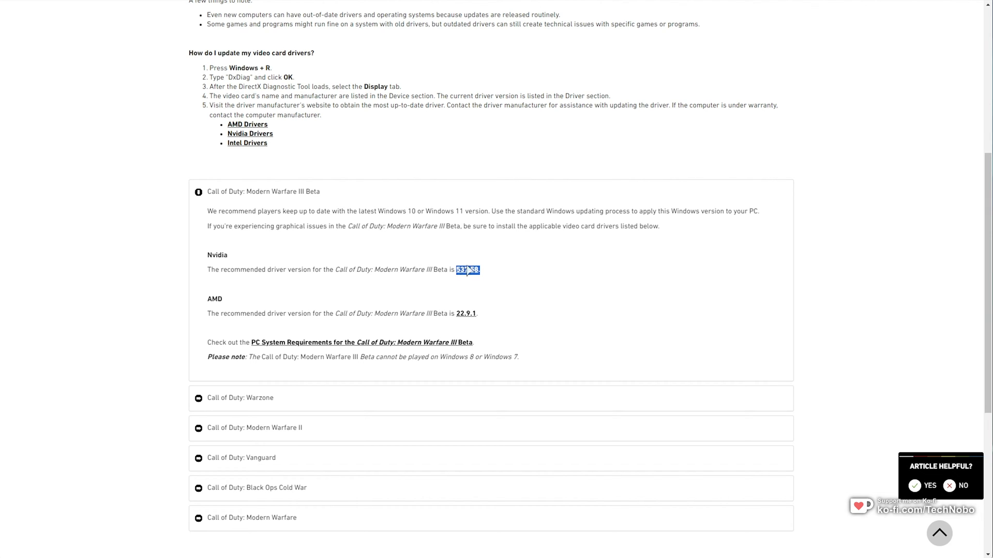
double_click(466, 313)
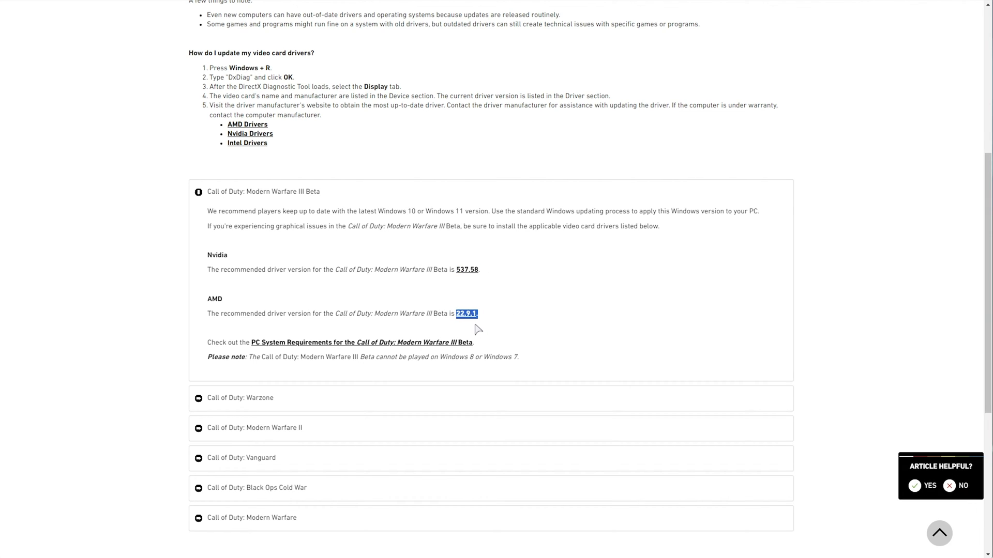
mouse_move(247, 146)
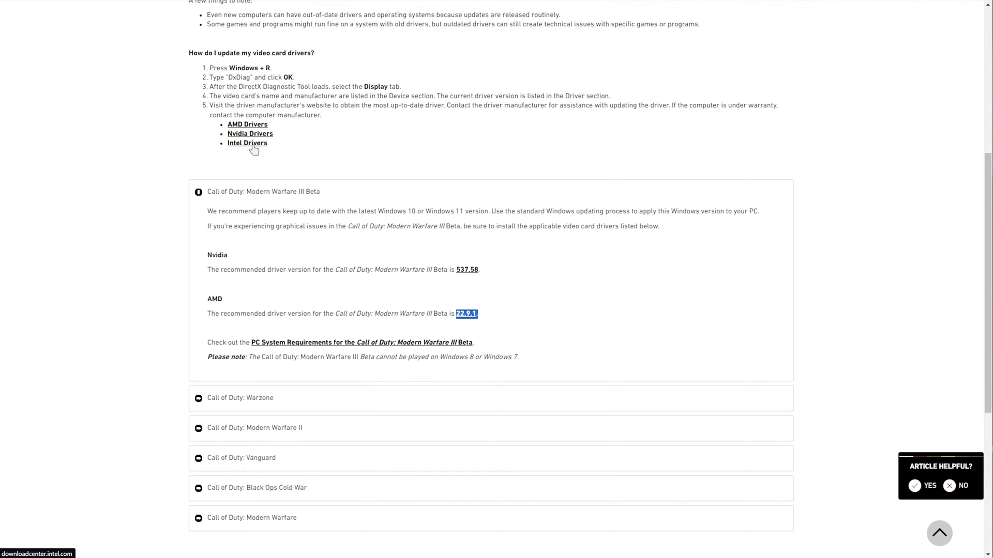
scroll("up", 3)
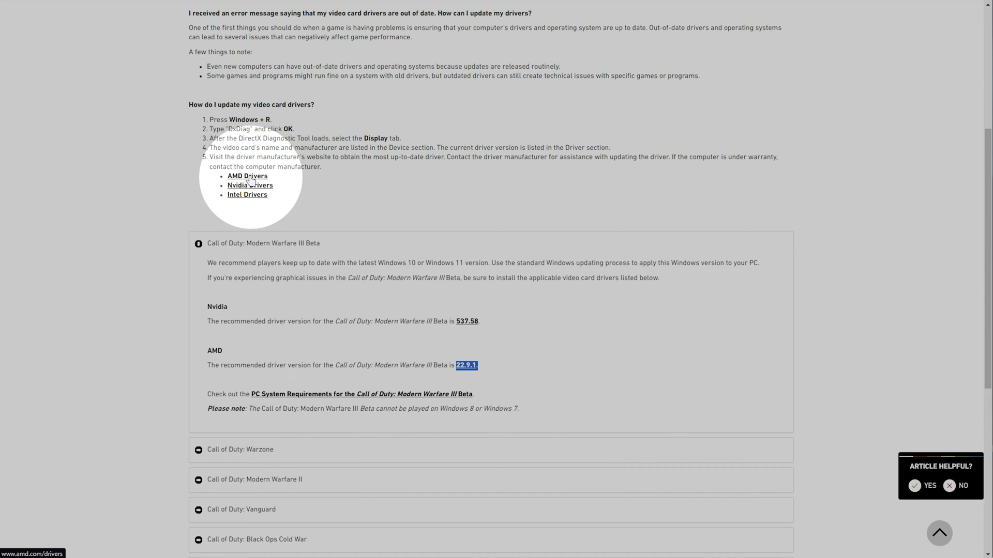
mouse_move(249, 185)
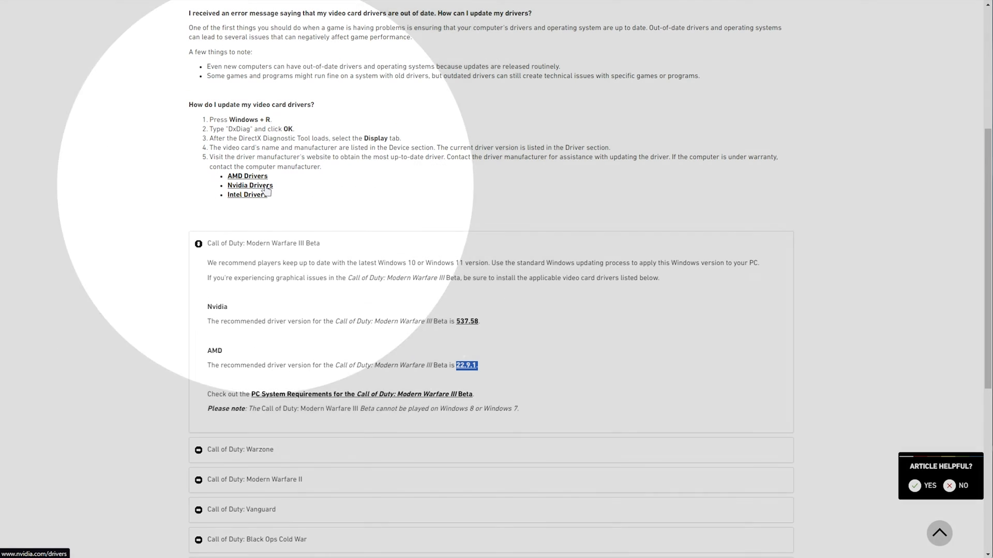
- From the Nvidia Drivers link, search for the GeForce RTX 3080 Ti Windows 11 Game Ready driver
left_click(250, 185)
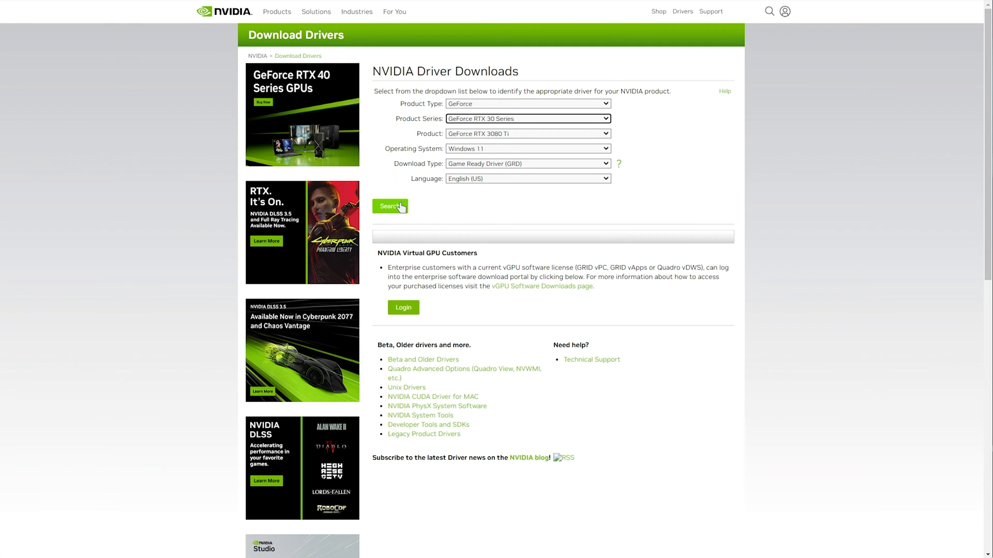
left_click(389, 206)
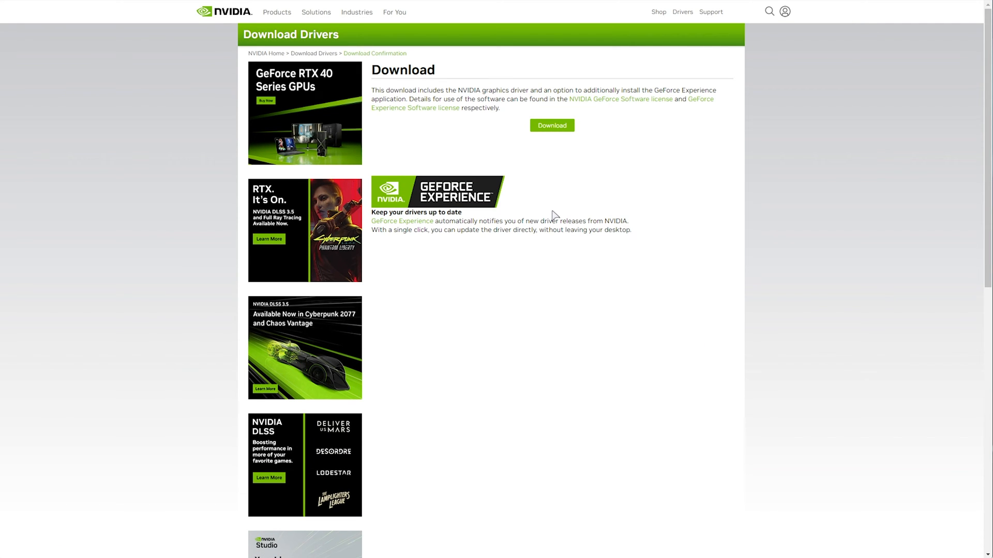
mouse_move(510, 158)
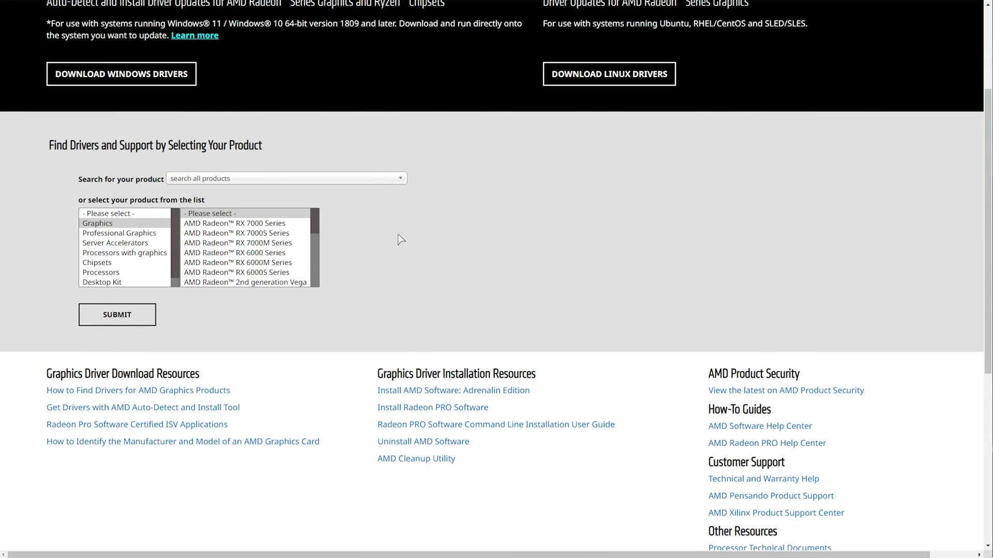
- Find Radeon RX 7900 XT drivers and expand the Windows 11 64-Bit downloads
left_click(97, 223)
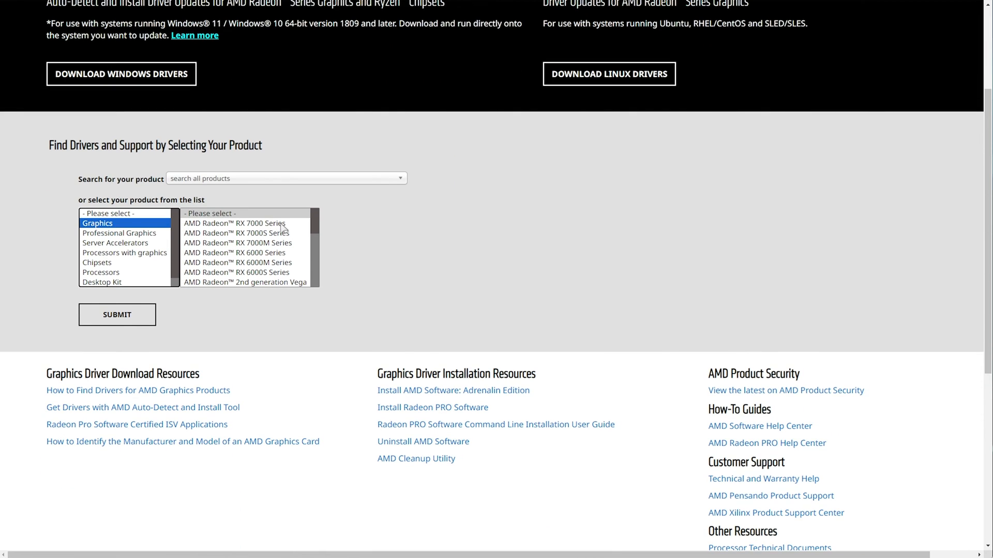
scroll("down", 3)
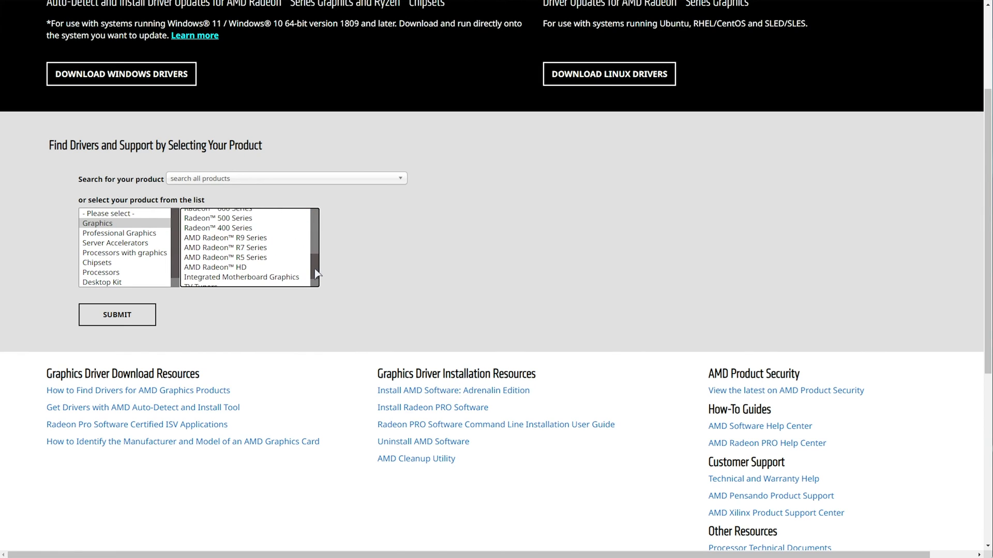
left_click(234, 223)
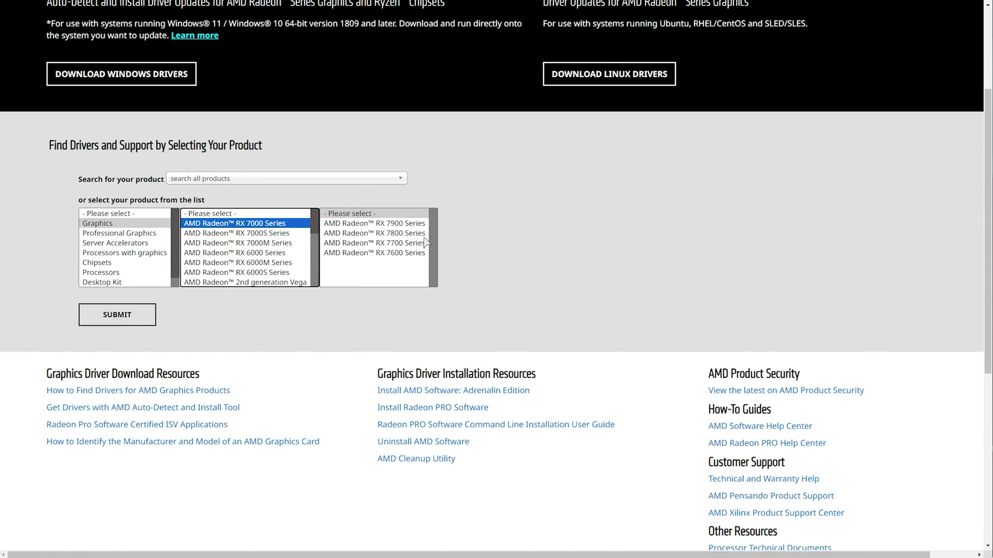
left_click(374, 223)
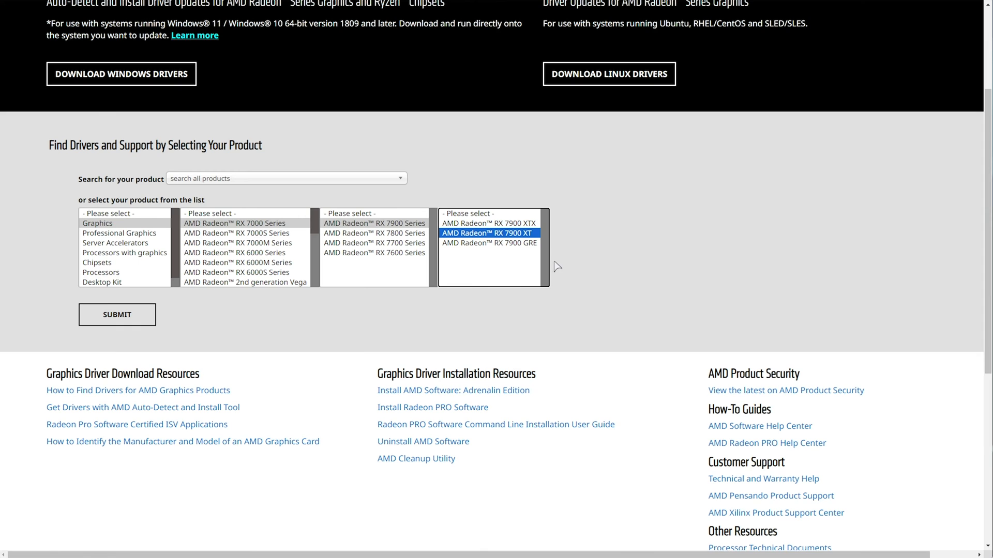
mouse_move(485, 225)
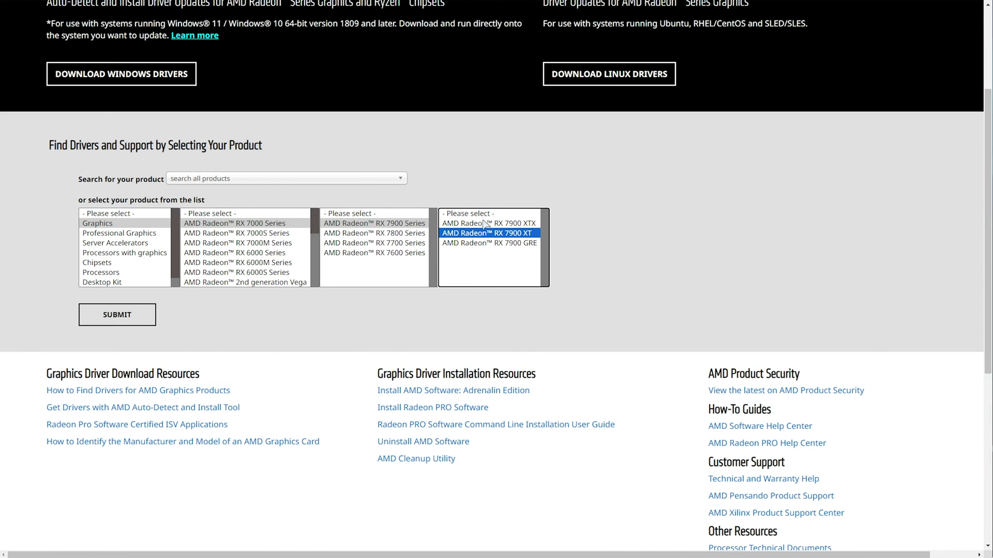
left_click(116, 315)
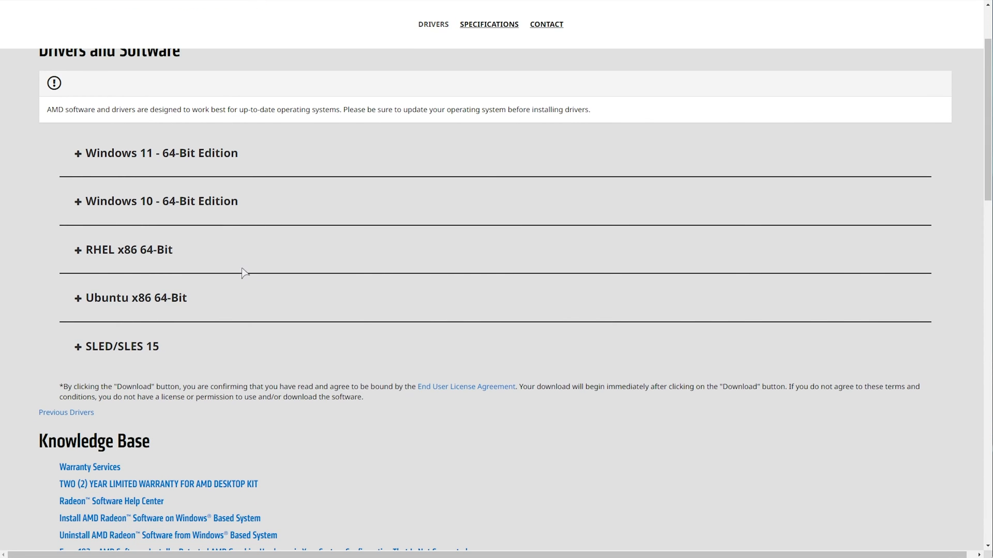
left_click(161, 153)
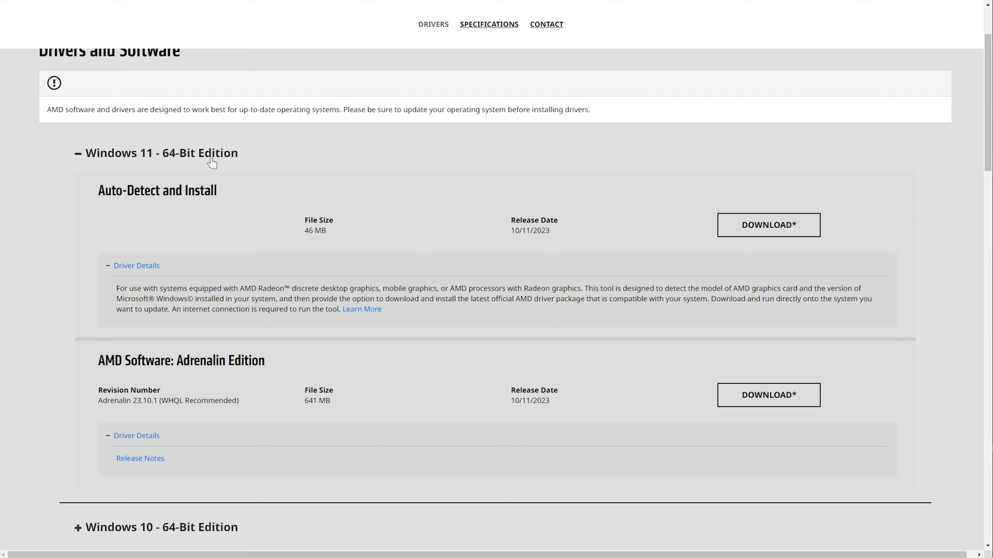
scroll("down", 3)
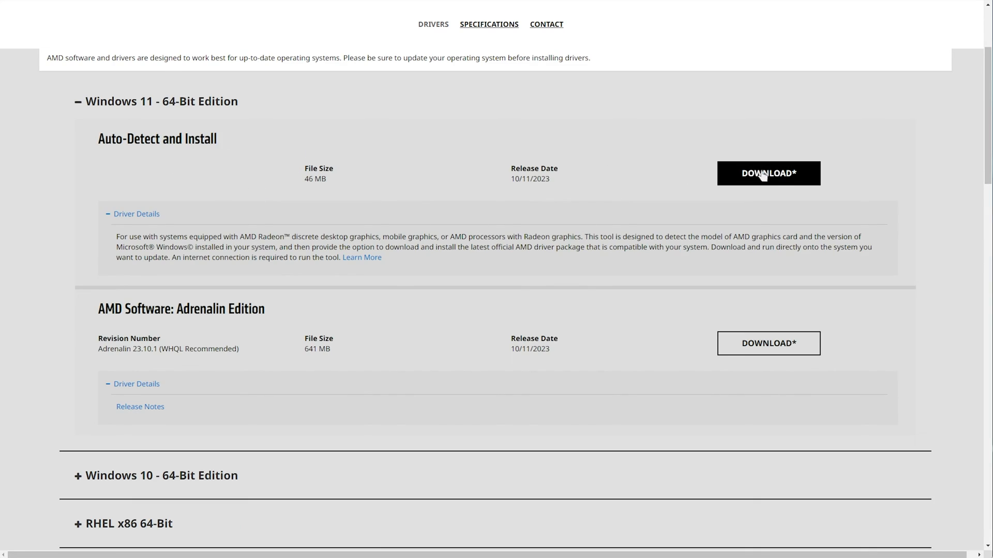
mouse_move(776, 180)
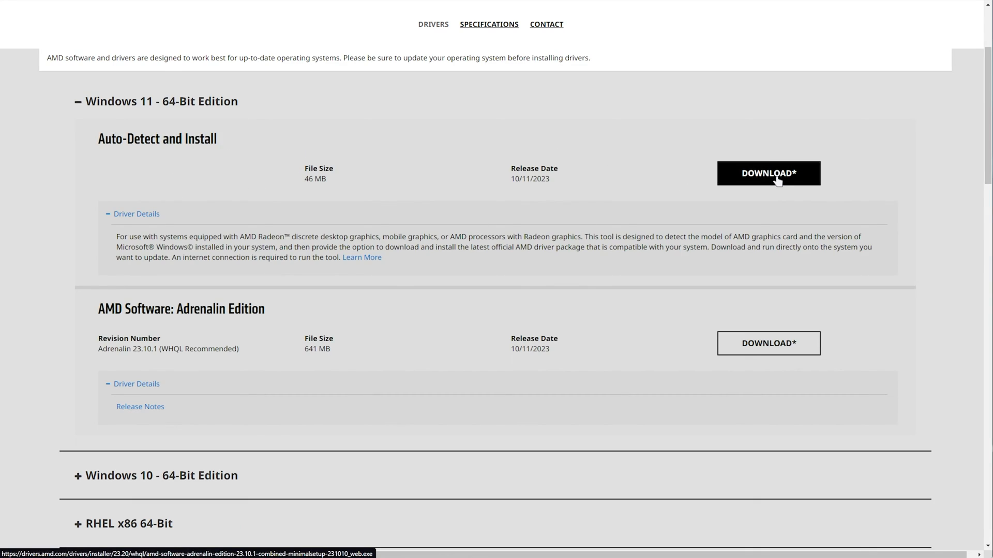
mouse_move(768, 344)
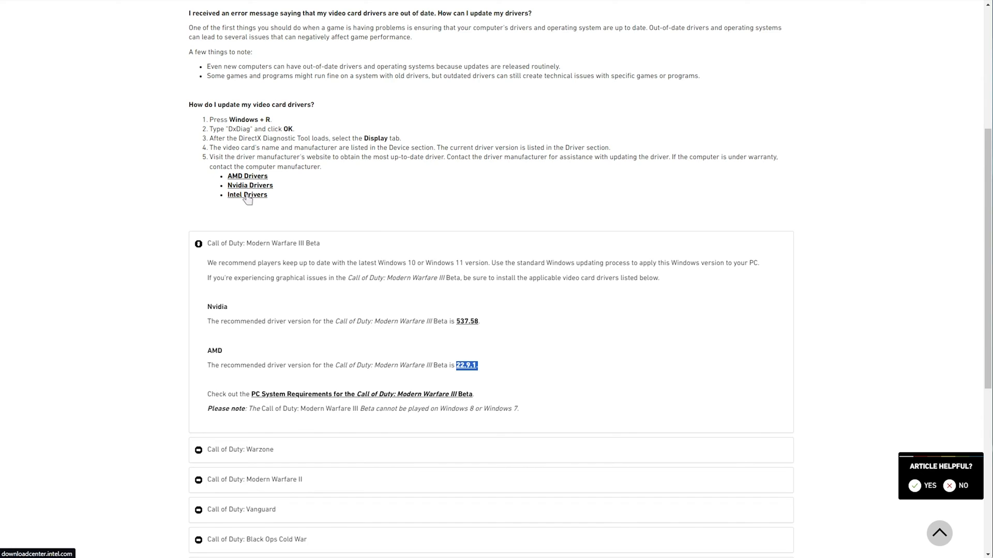
- On the Intel Download Center, filter results to Intel Arc Dedicated Graphics Family
left_click(248, 195)
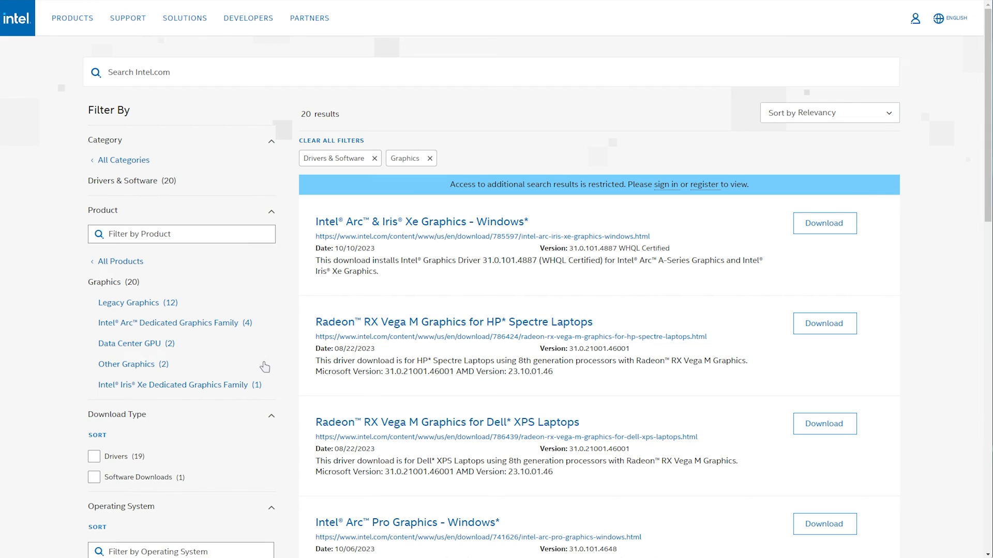
mouse_move(200, 288)
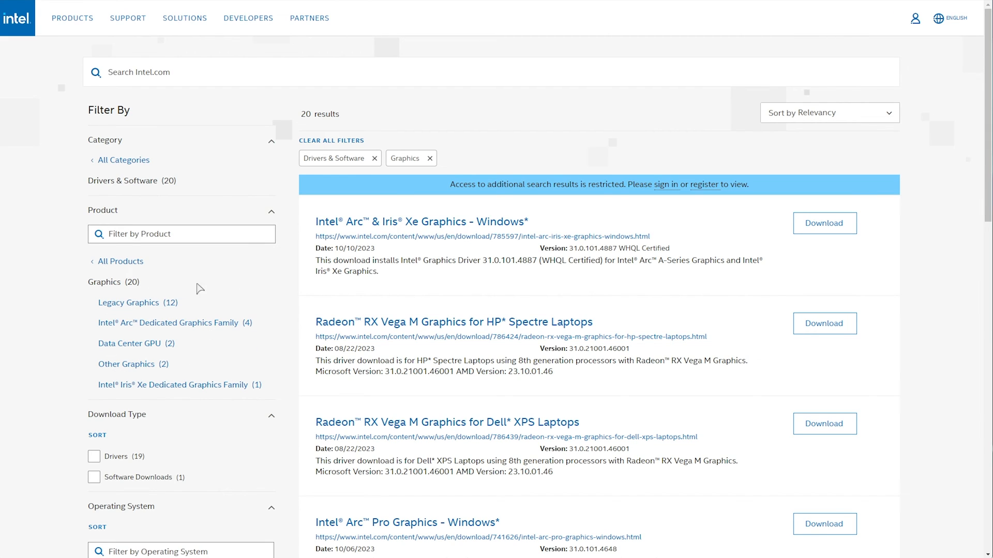
mouse_move(133, 327)
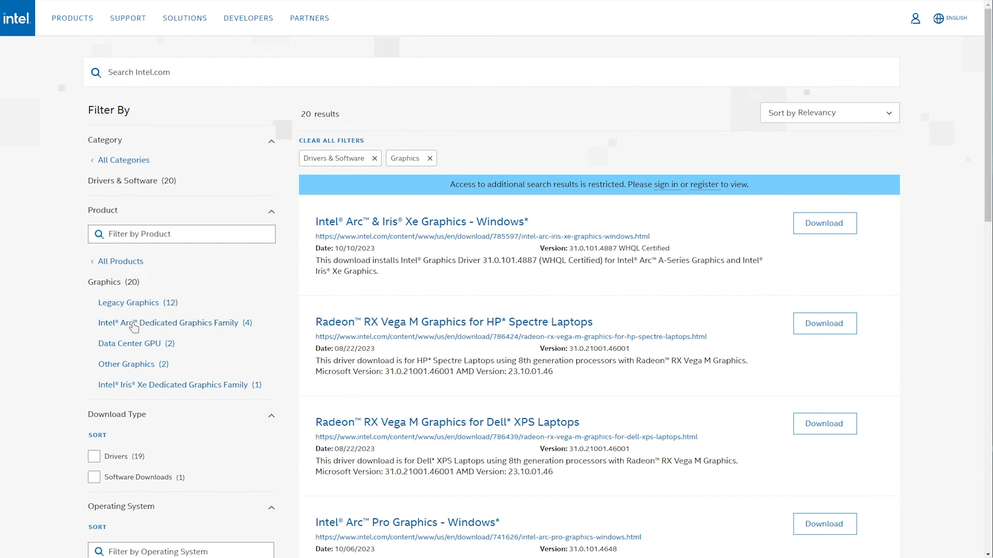
left_click(170, 323)
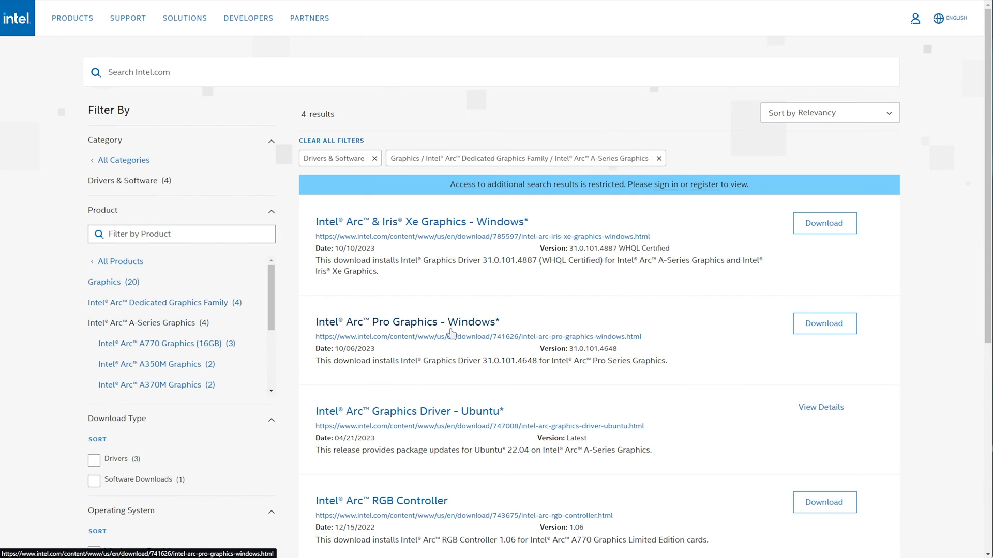
scroll("down", 3)
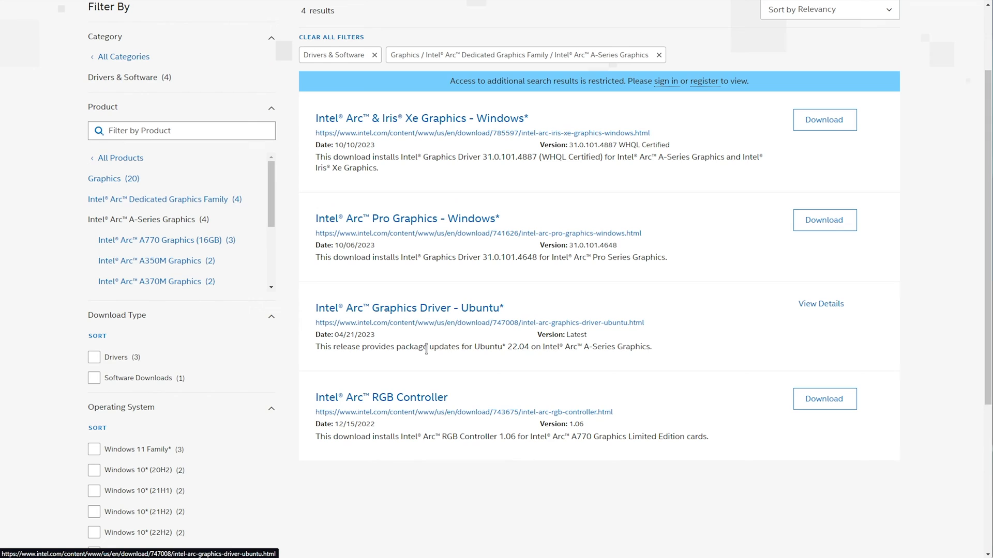
mouse_move(451, 123)
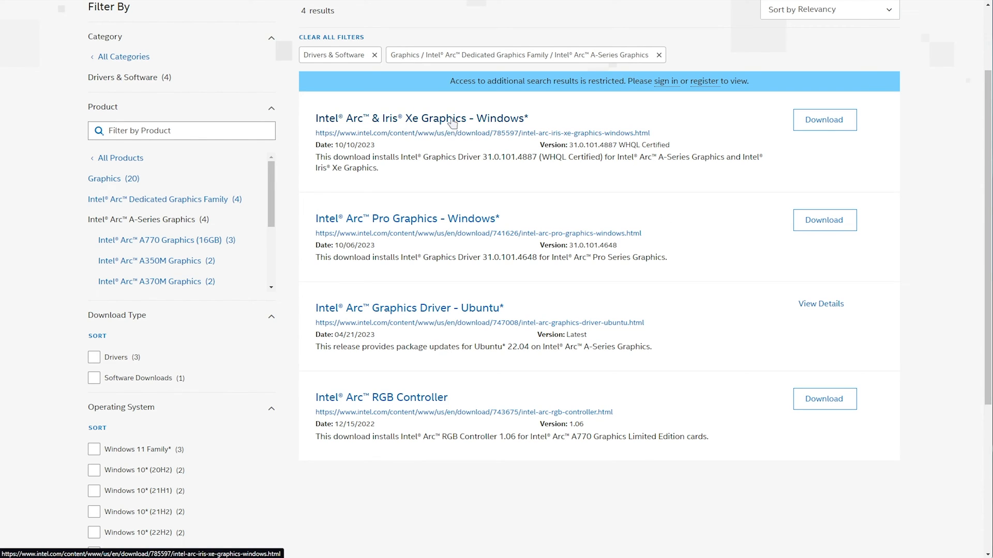
mouse_move(487, 118)
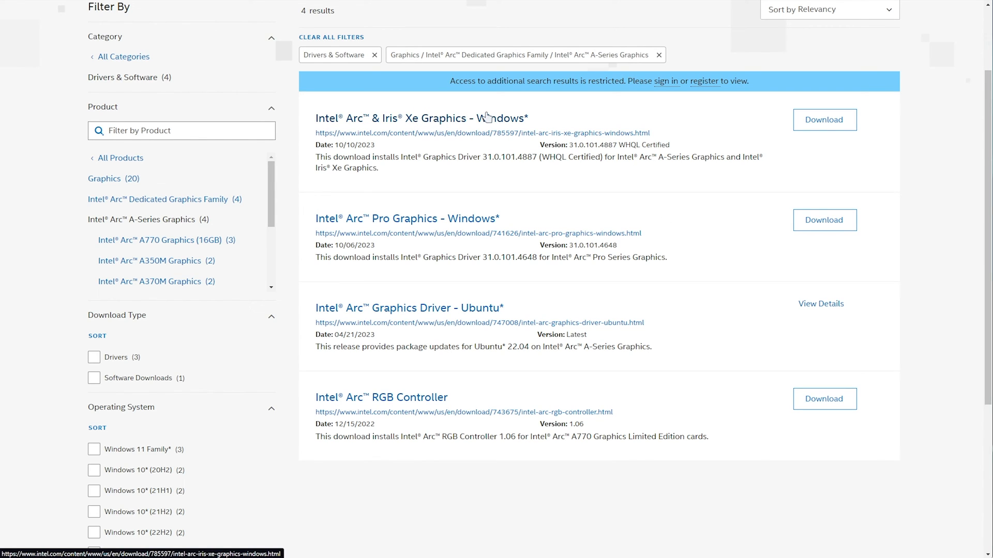
mouse_move(439, 216)
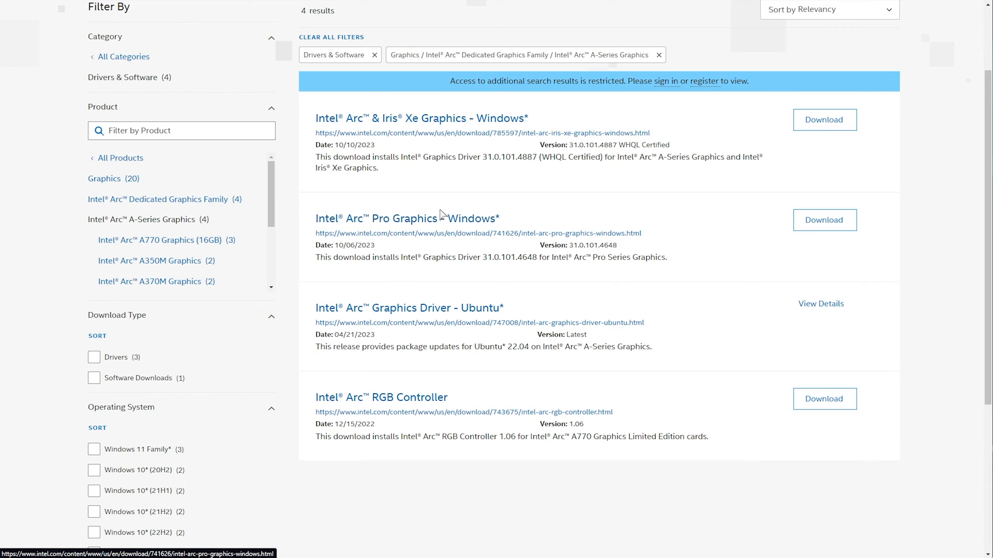
mouse_move(824, 120)
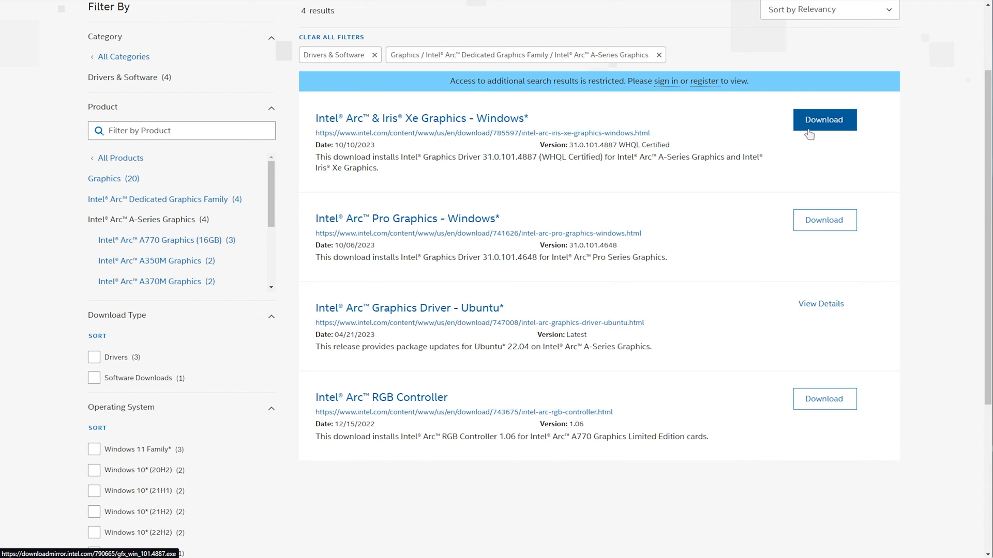
mouse_move(482, 218)
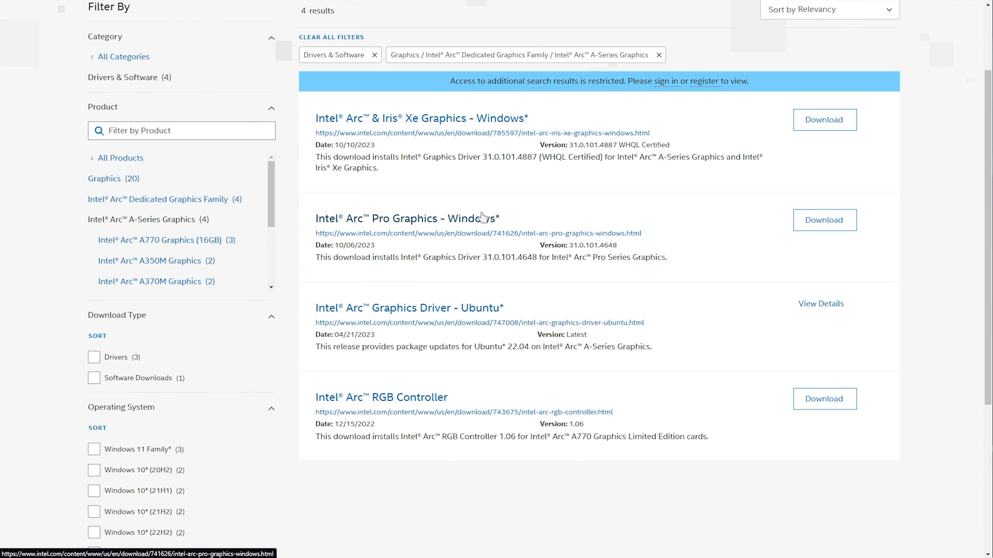
mouse_move(512, 227)
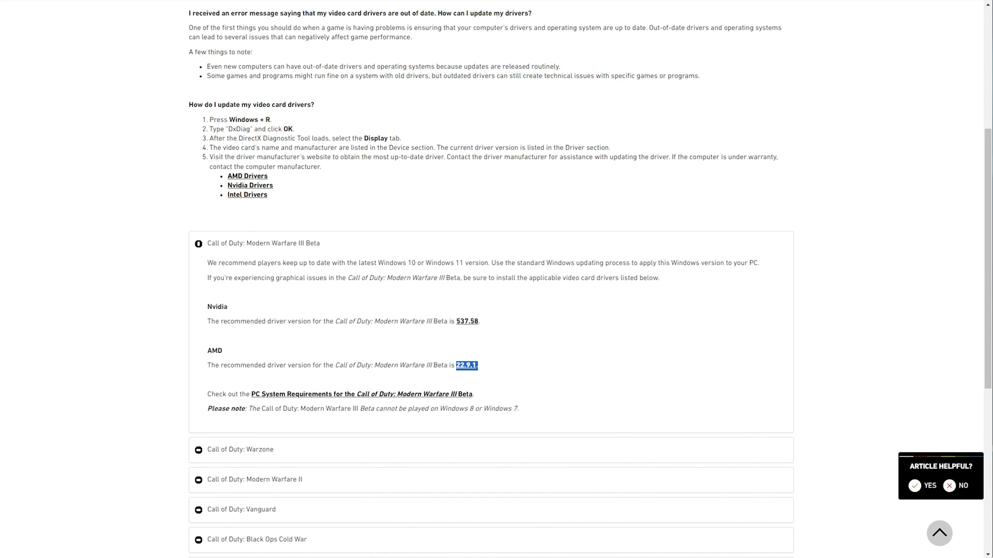
mouse_move(406, 113)
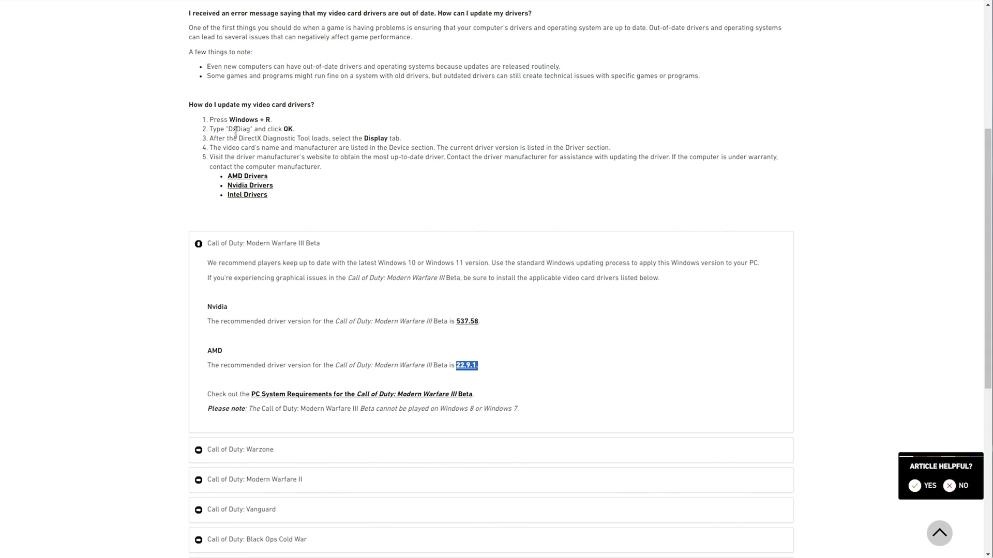
- Highlight the 'Windows + R' shortcut in the article's first step
double_click(251, 120)
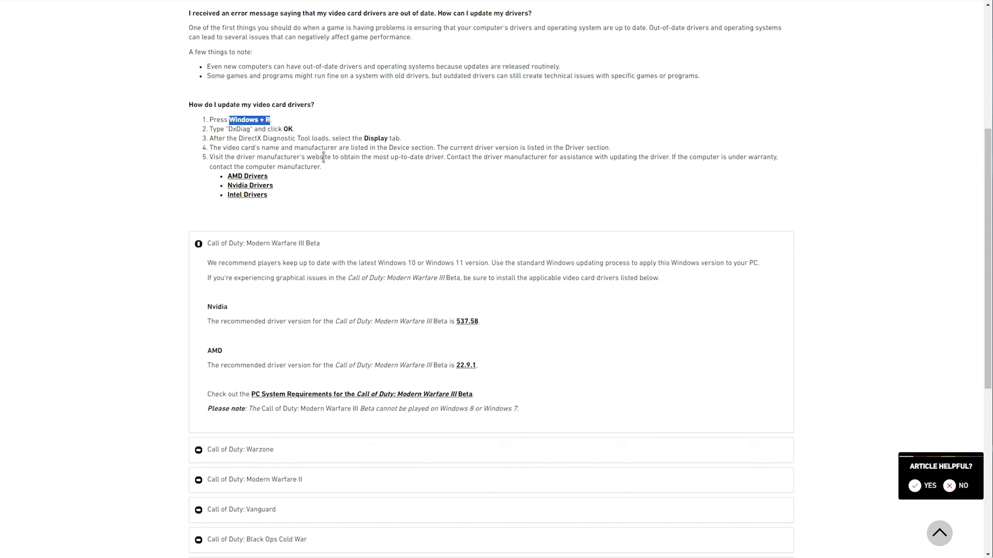
mouse_move(434, 216)
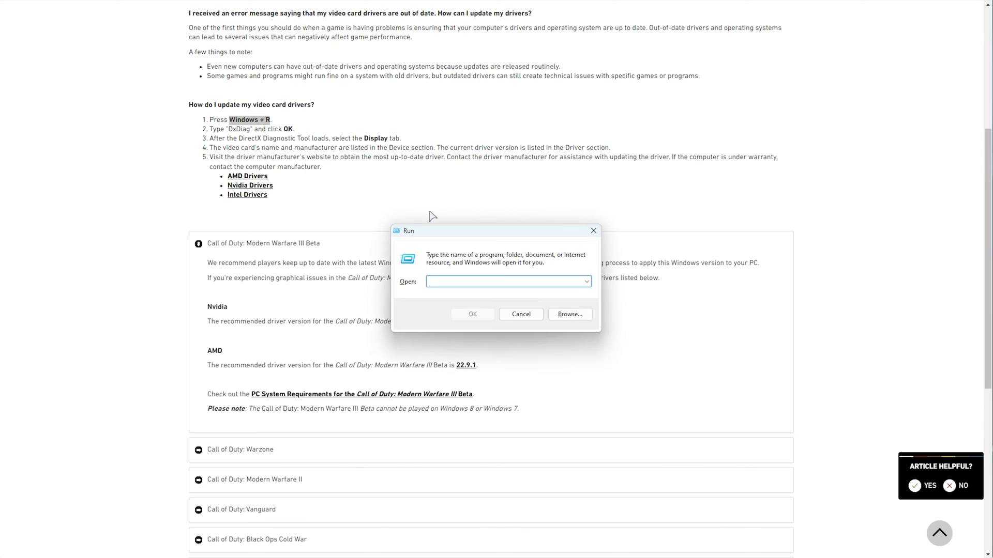
- Run the dxdiag command from the Run box
type("dx")
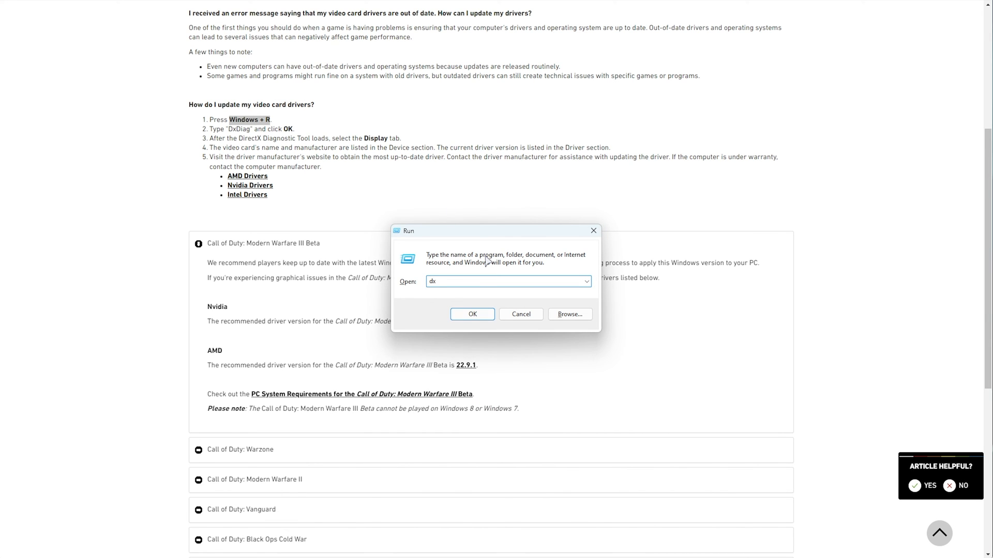
type("diag")
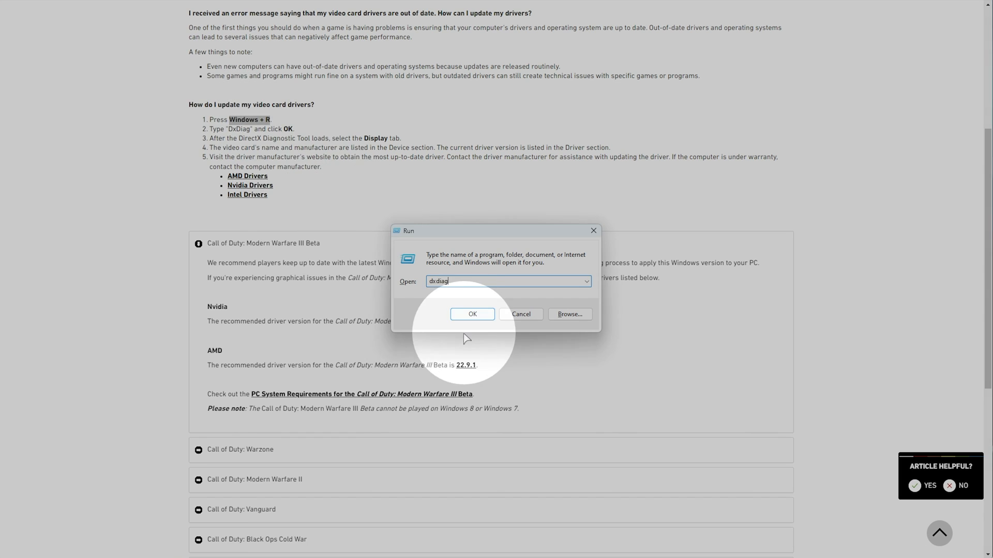
left_click(471, 314)
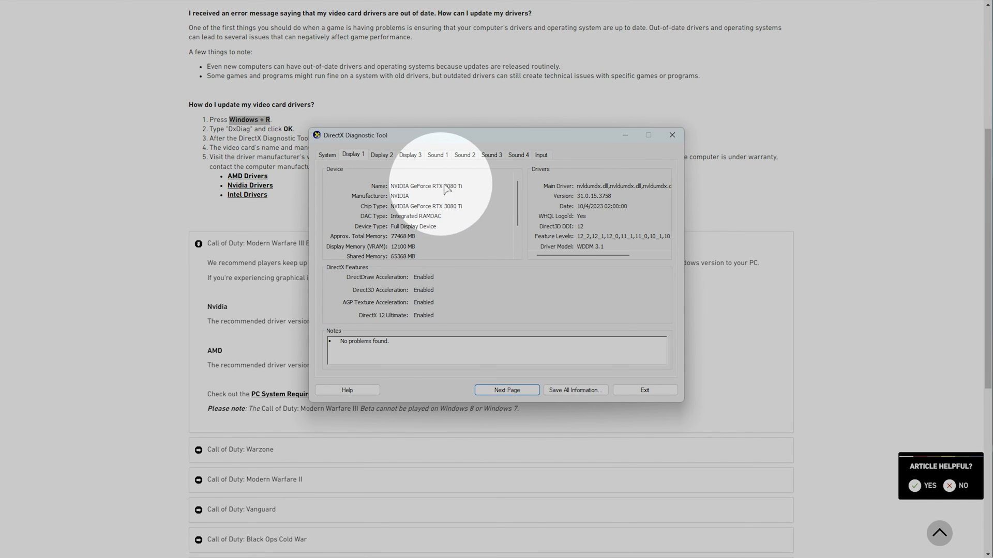
mouse_move(398, 207)
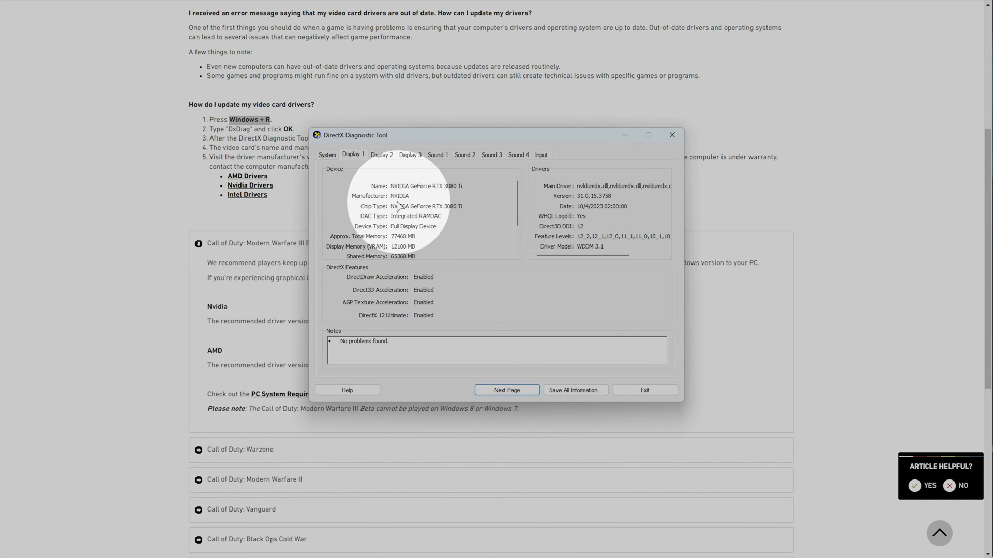
mouse_move(753, 152)
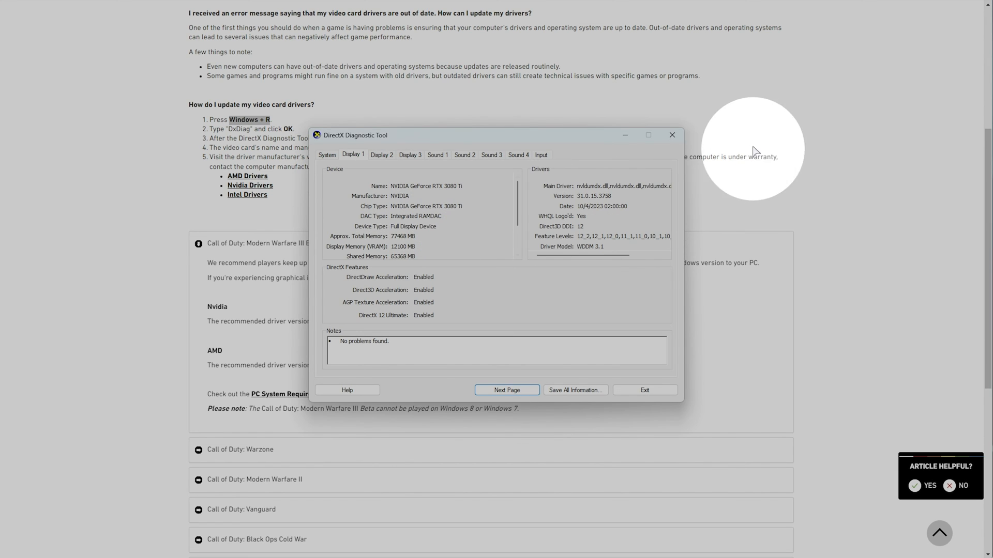
- Return to the Activision support article after reading the RTX 3080 Ti display details
left_click(672, 135)
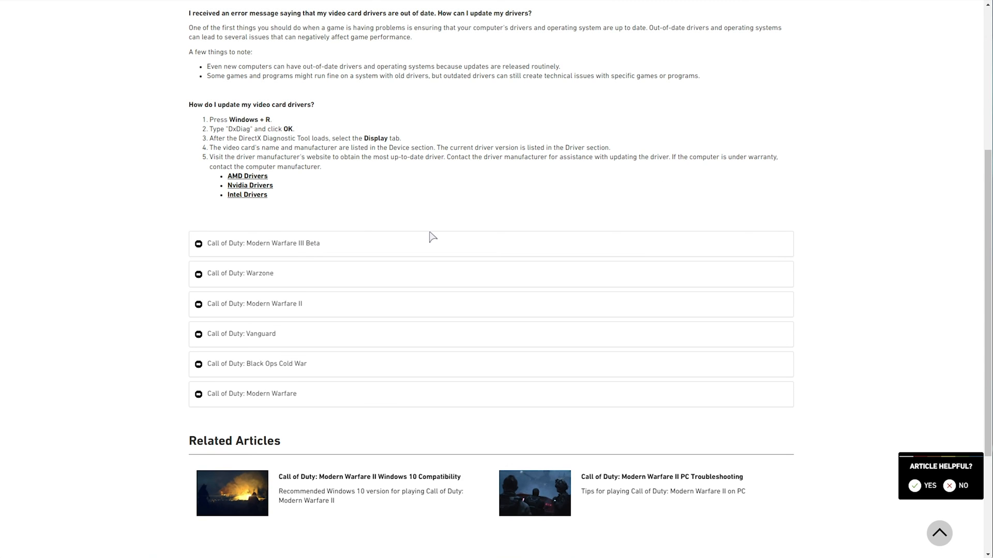
scroll("up", 3)
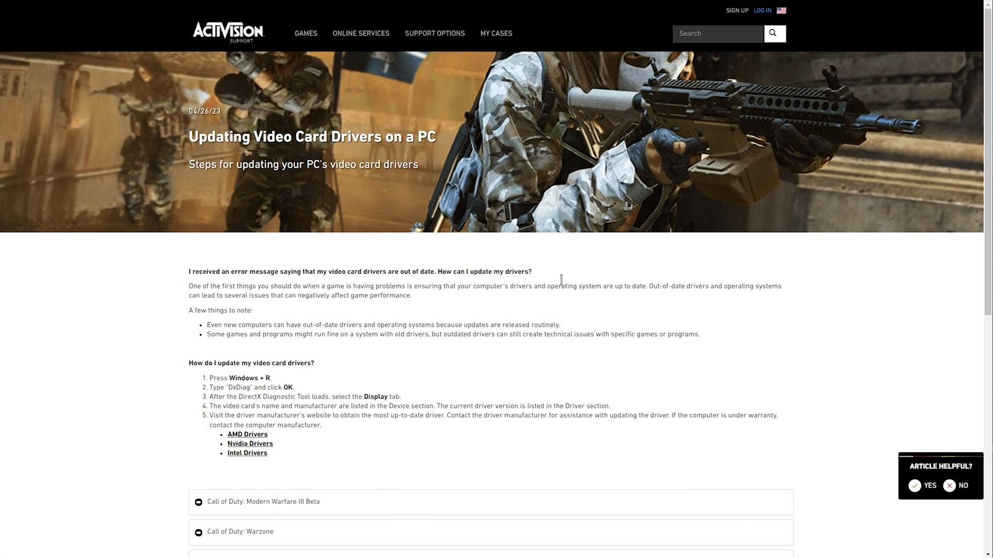
scroll("down", 3)
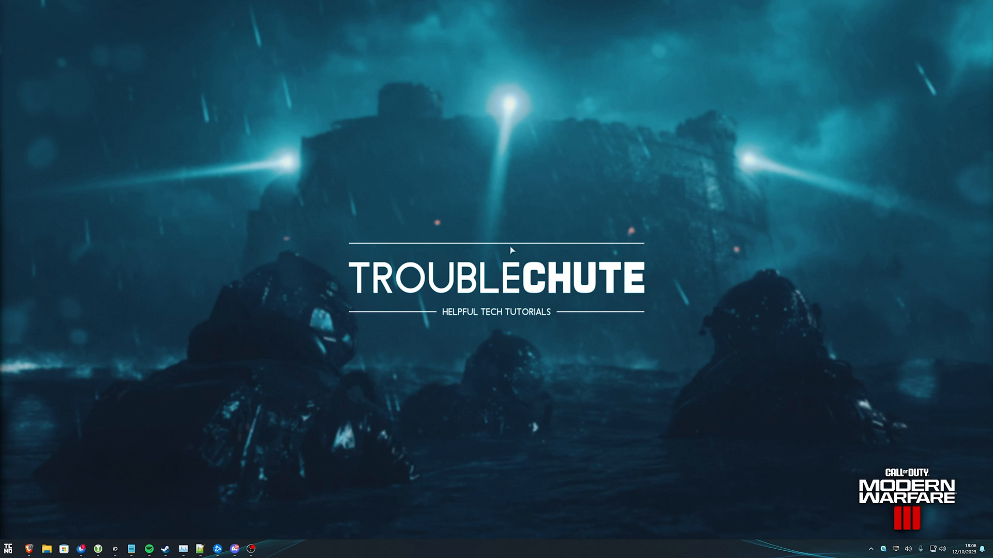
mouse_move(494, 260)
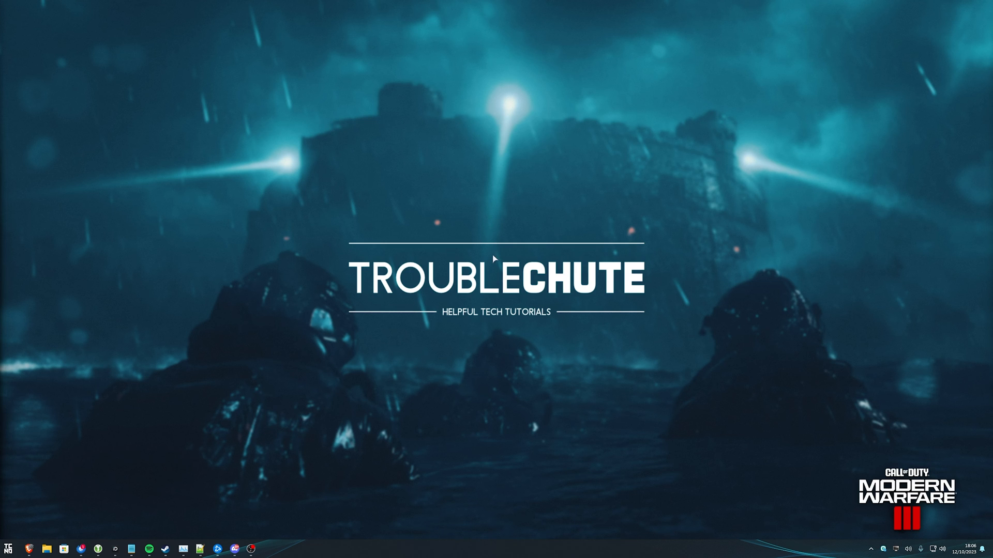
mouse_move(600, 360)
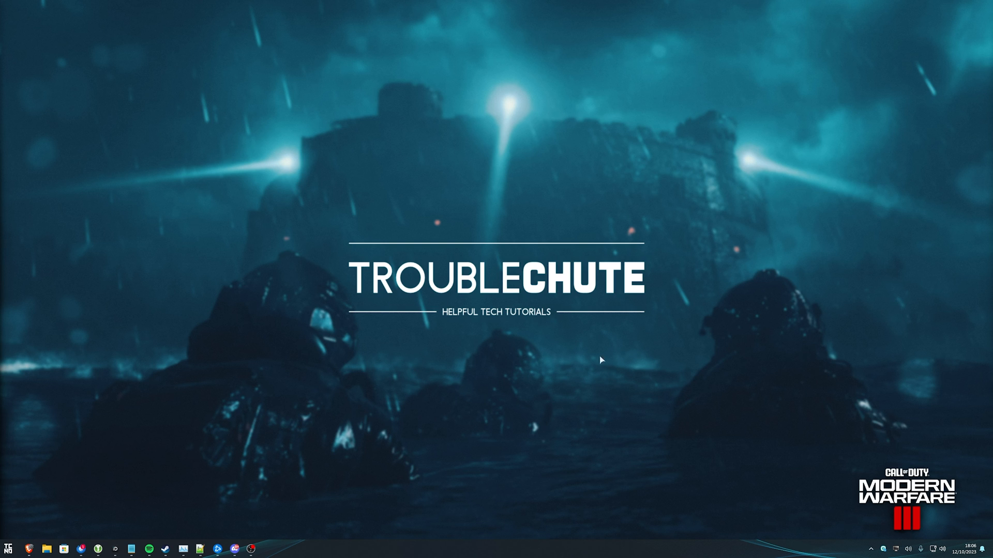
mouse_move(421, 380)
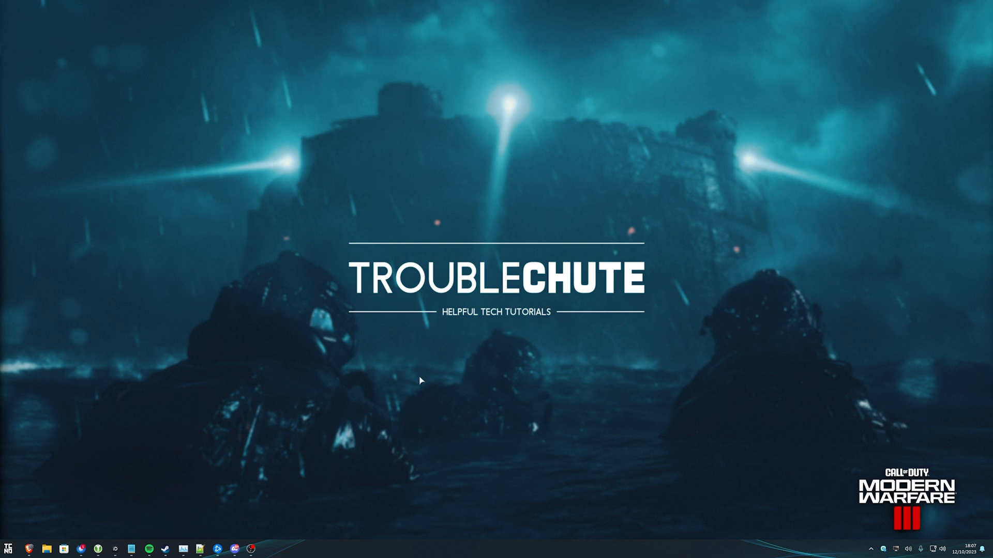
mouse_move(452, 369)
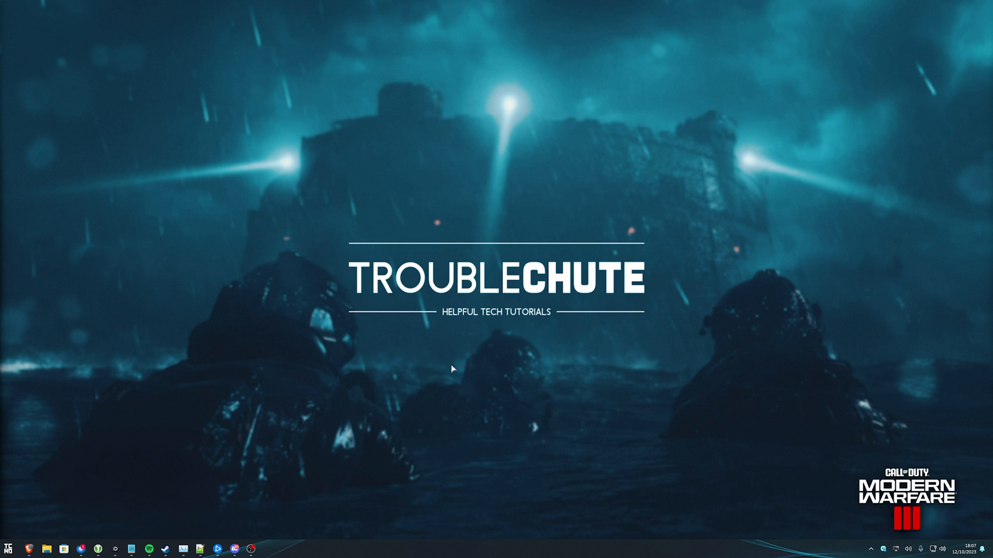